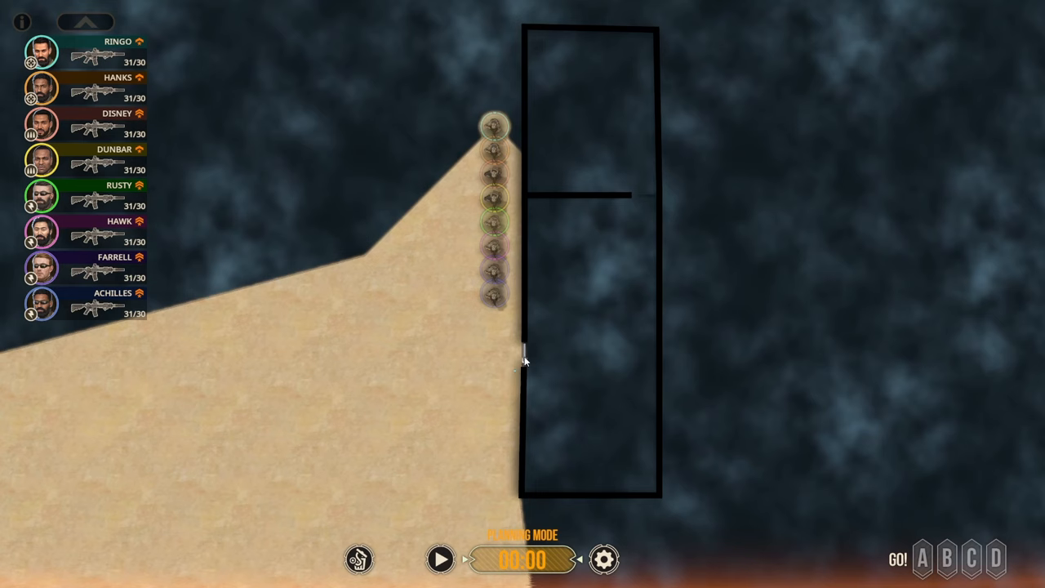
mouse_move(503, 310)
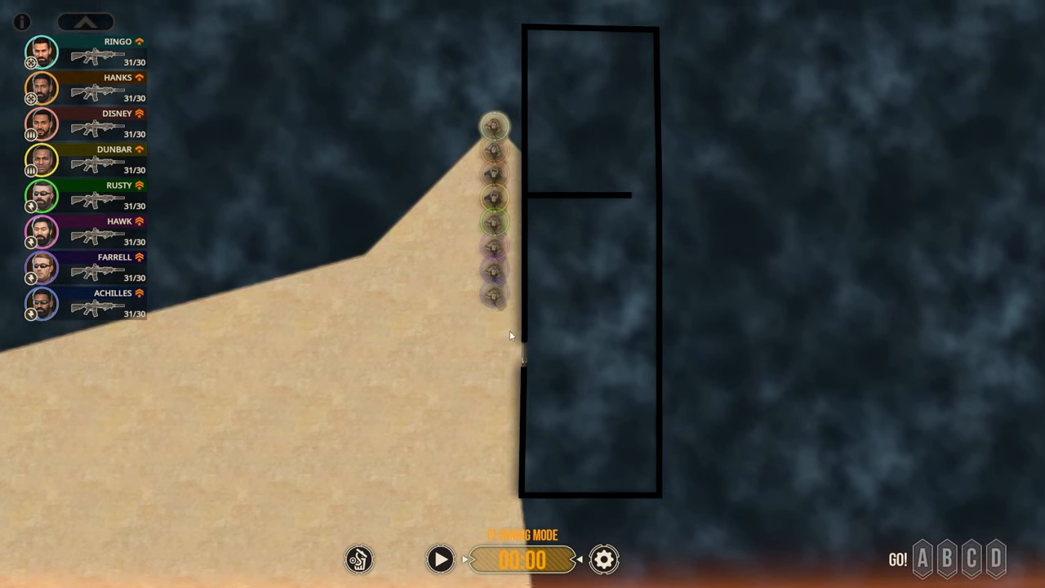
Pan the map to bring the building and its upper room into view.
left_click_drag(510, 327, 542, 433)
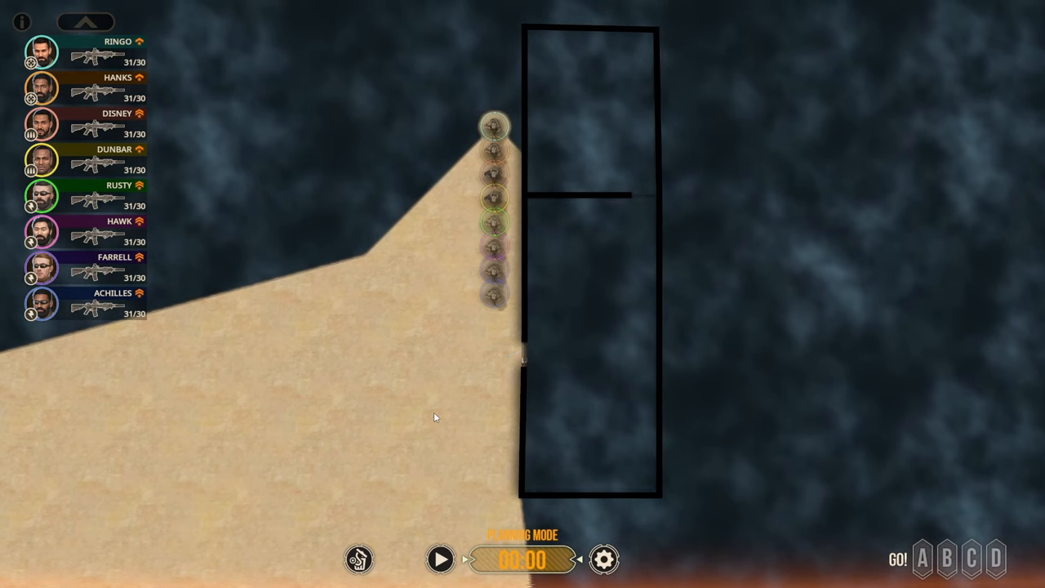
mouse_move(540, 228)
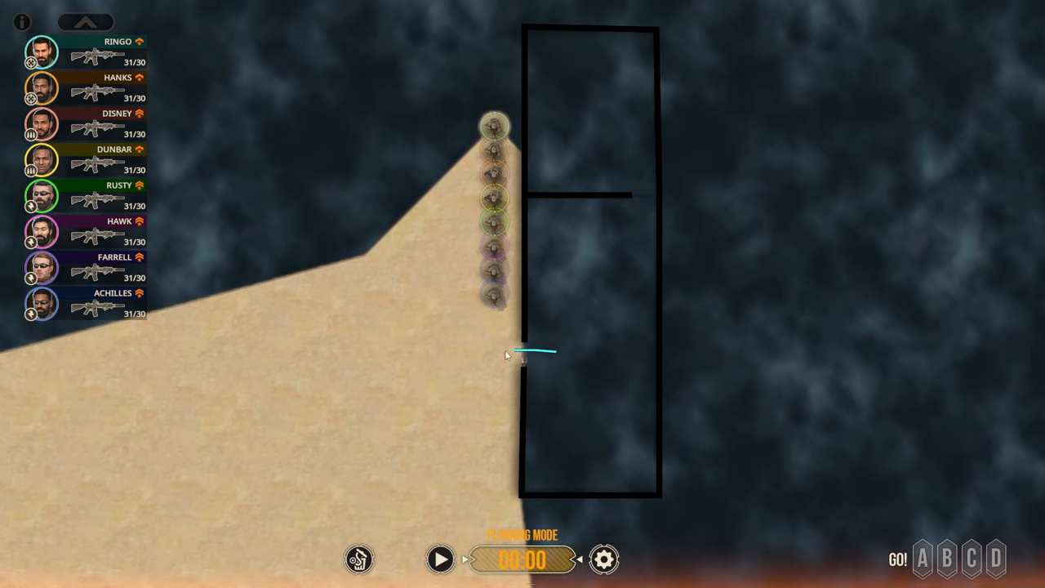
mouse_move(477, 368)
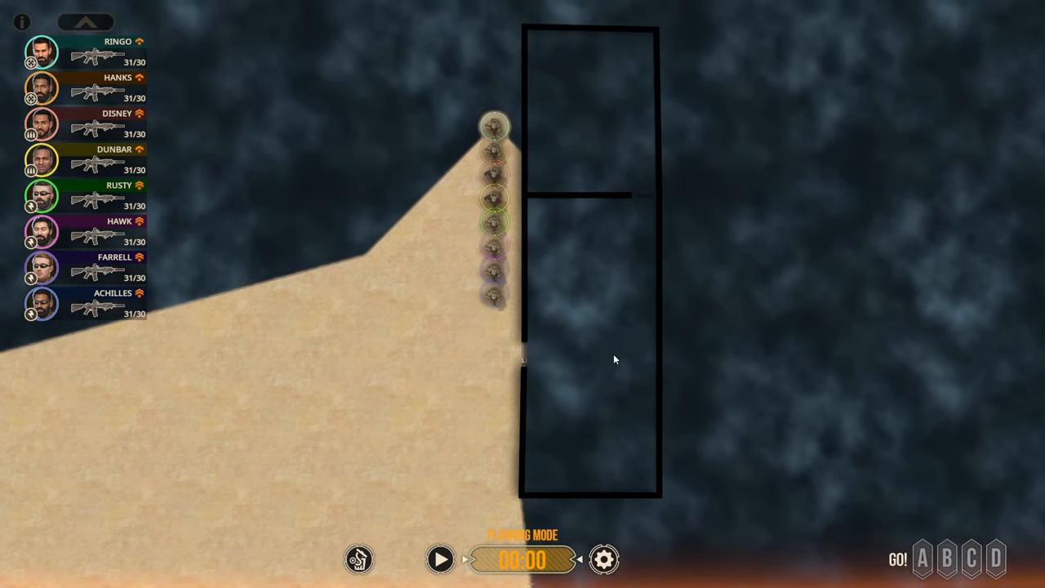
mouse_move(490, 382)
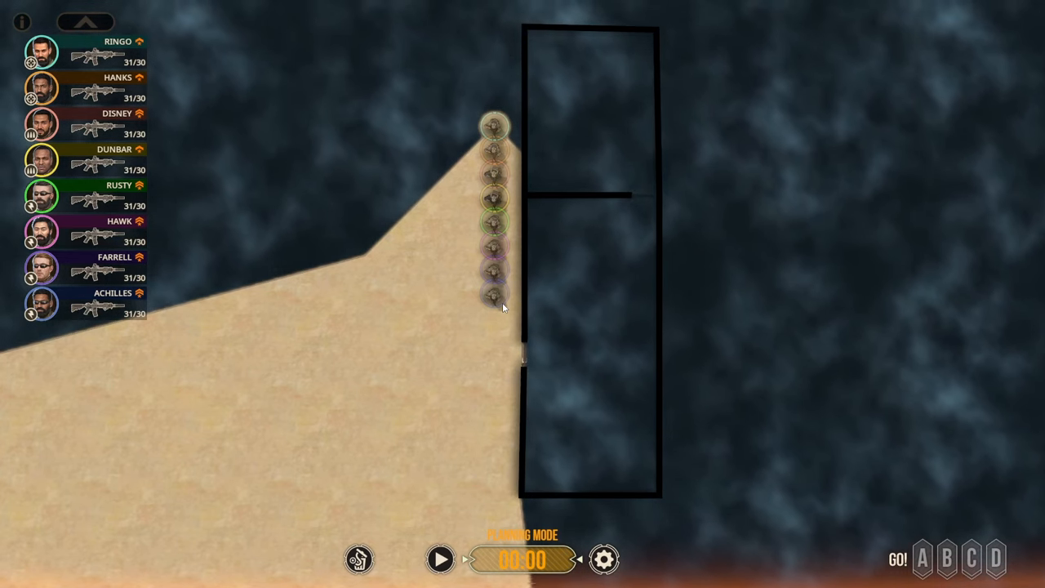
mouse_move(506, 353)
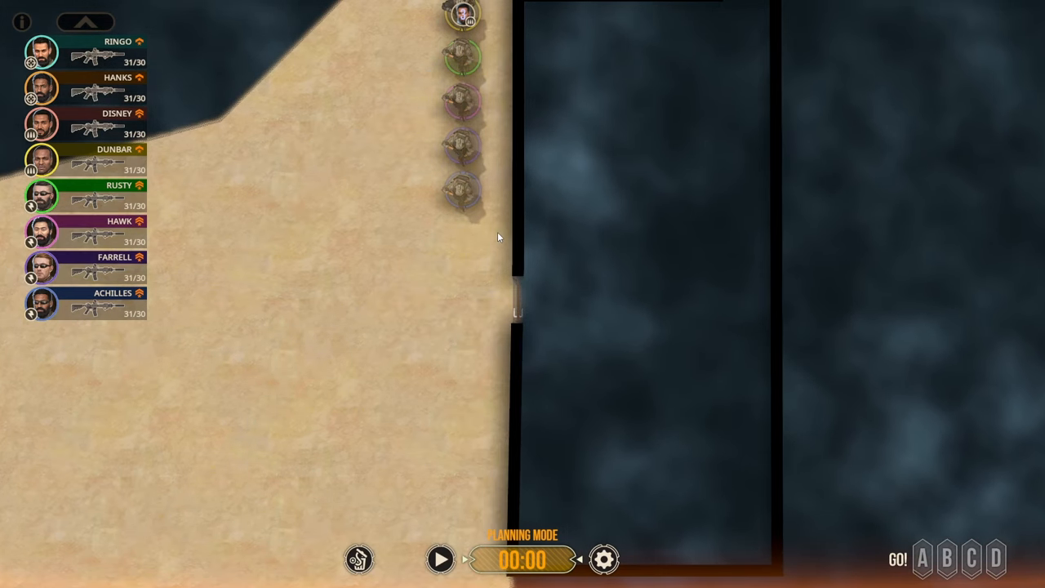
mouse_move(480, 242)
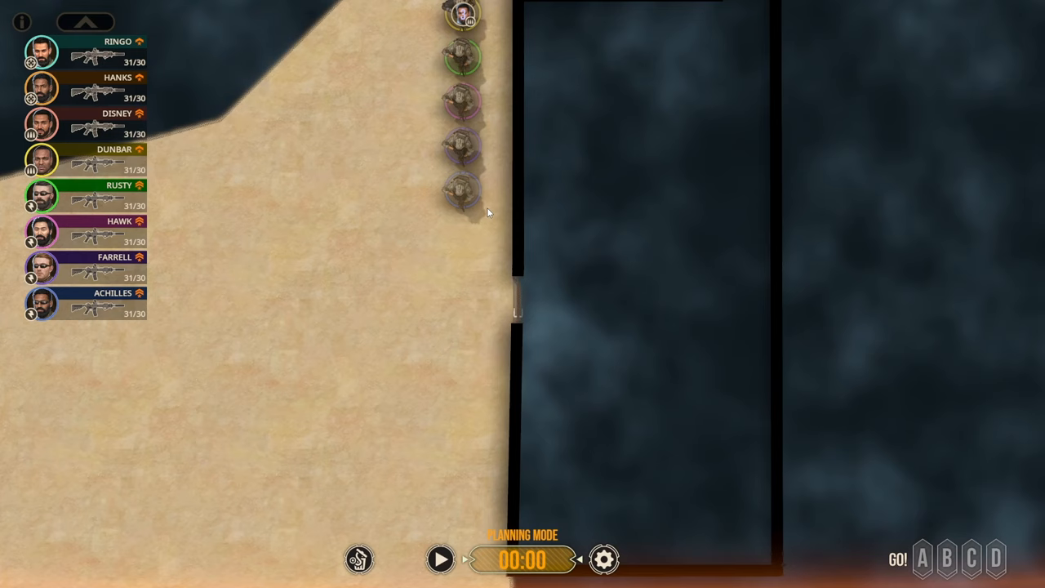
mouse_move(482, 209)
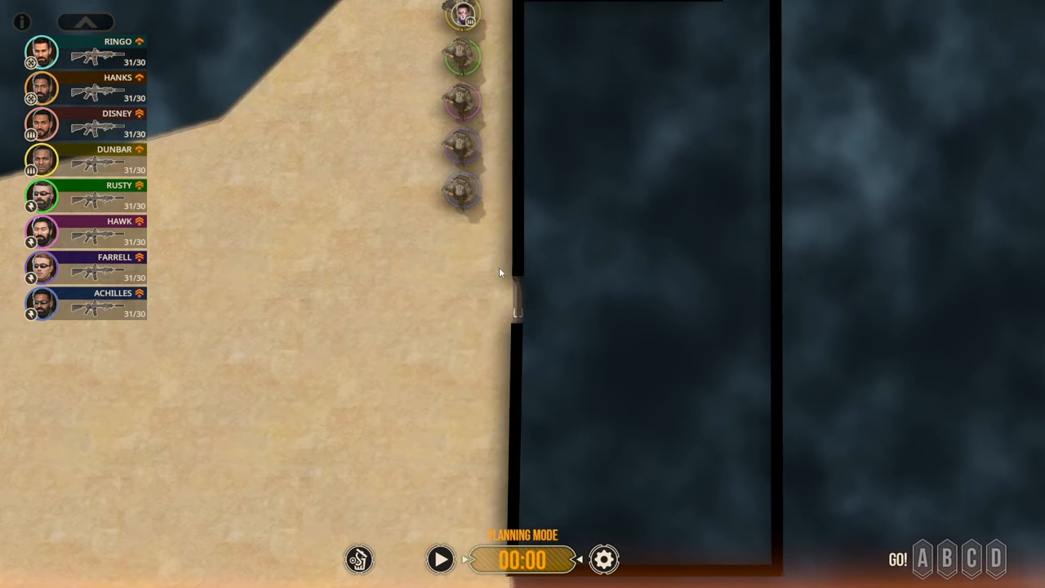
left_click_drag(516, 307, 539, 167)
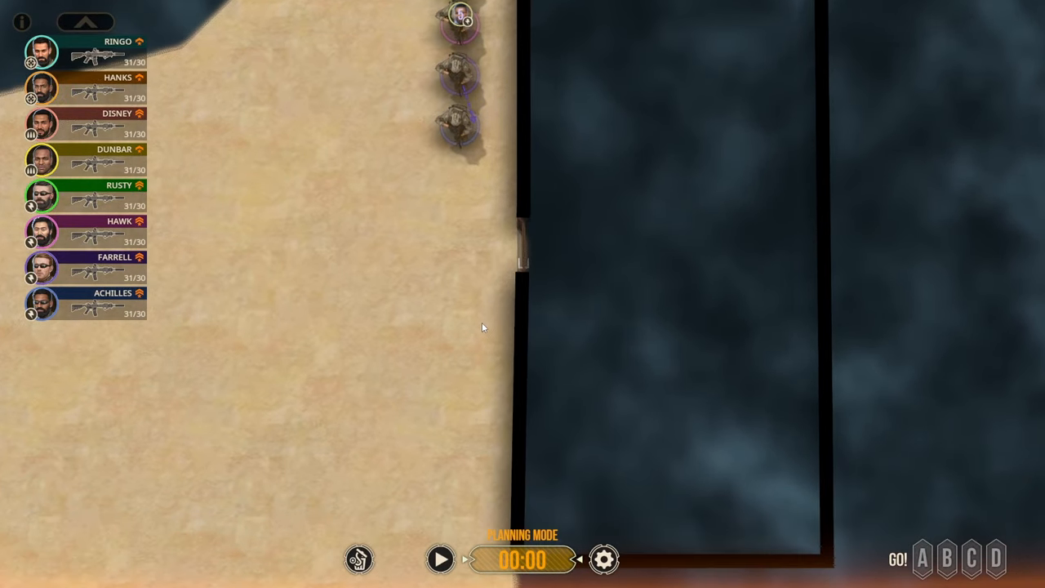
mouse_move(503, 186)
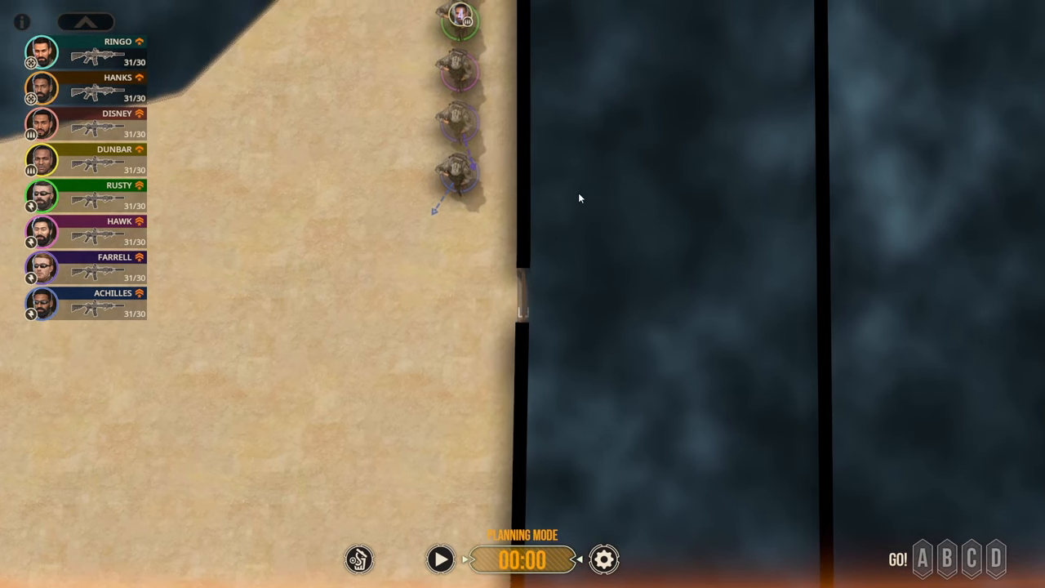
mouse_move(516, 382)
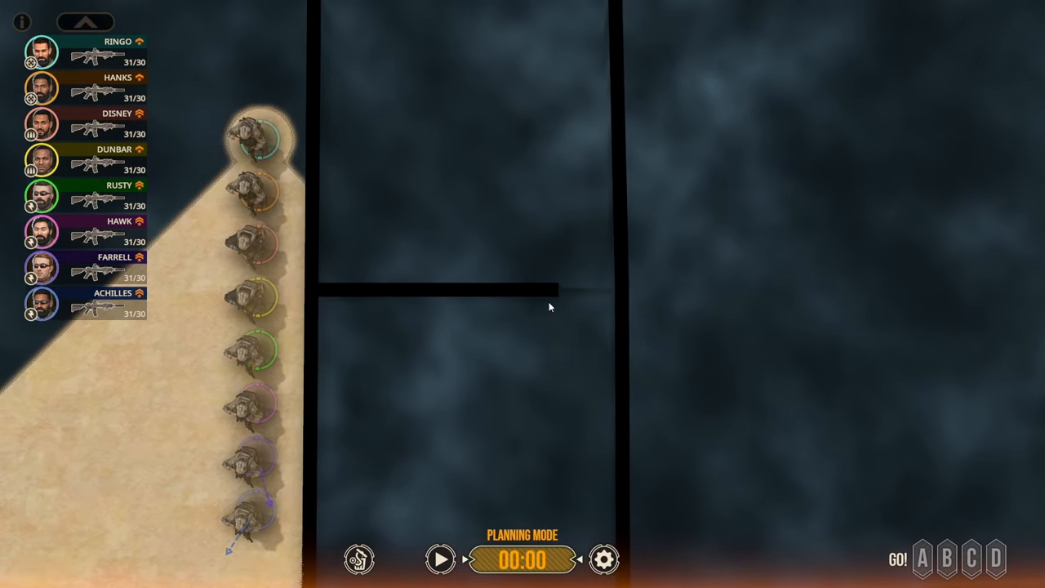
mouse_move(565, 301)
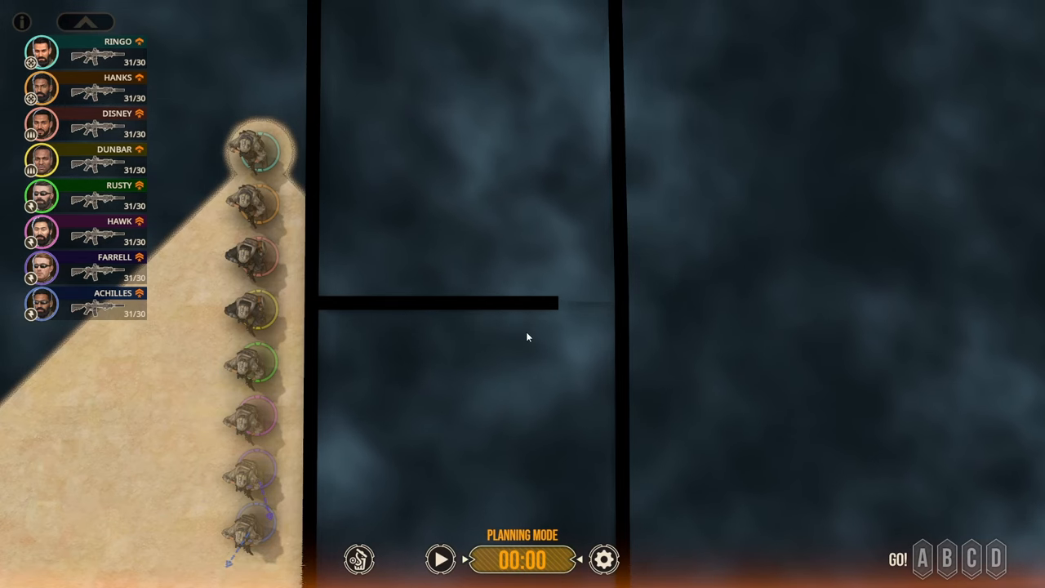
mouse_move(492, 377)
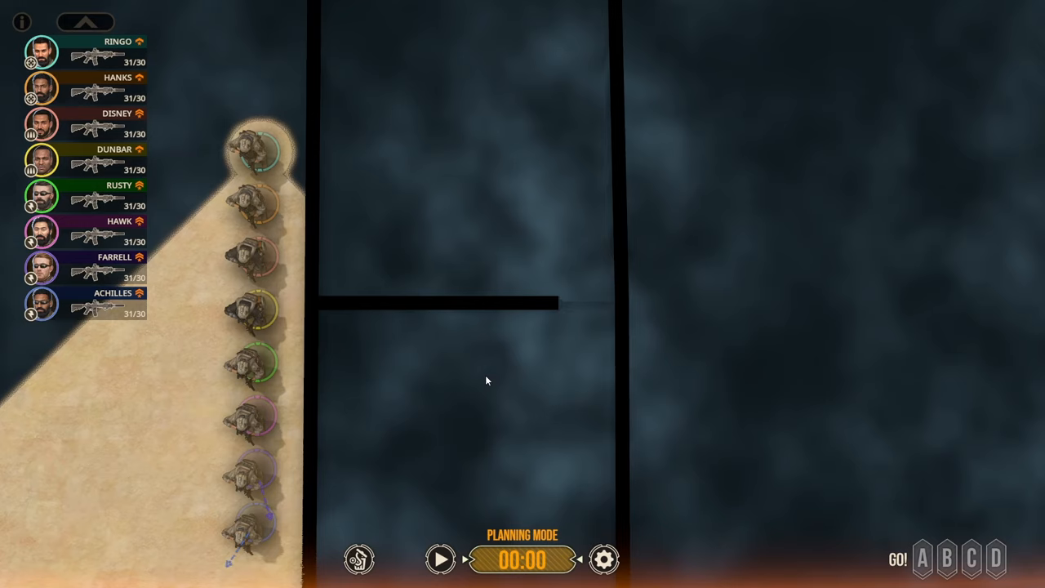
mouse_move(288, 464)
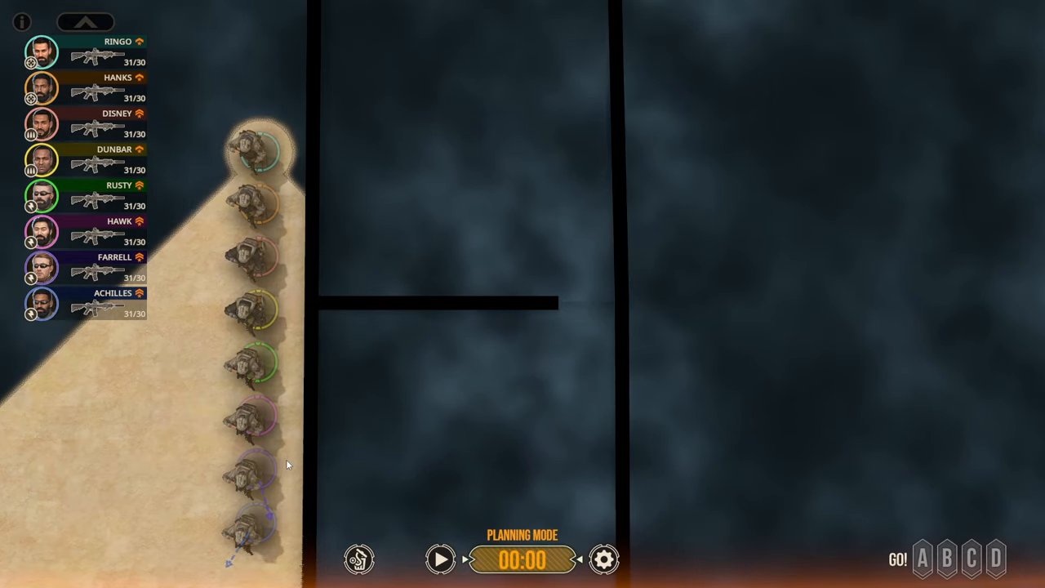
mouse_move(213, 456)
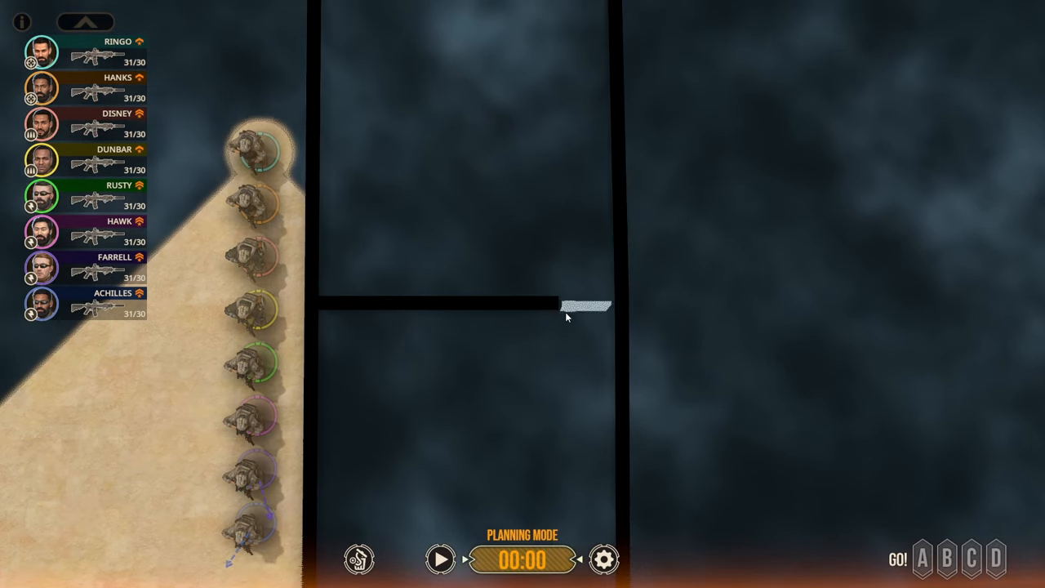
left_click_drag(569, 308, 586, 173)
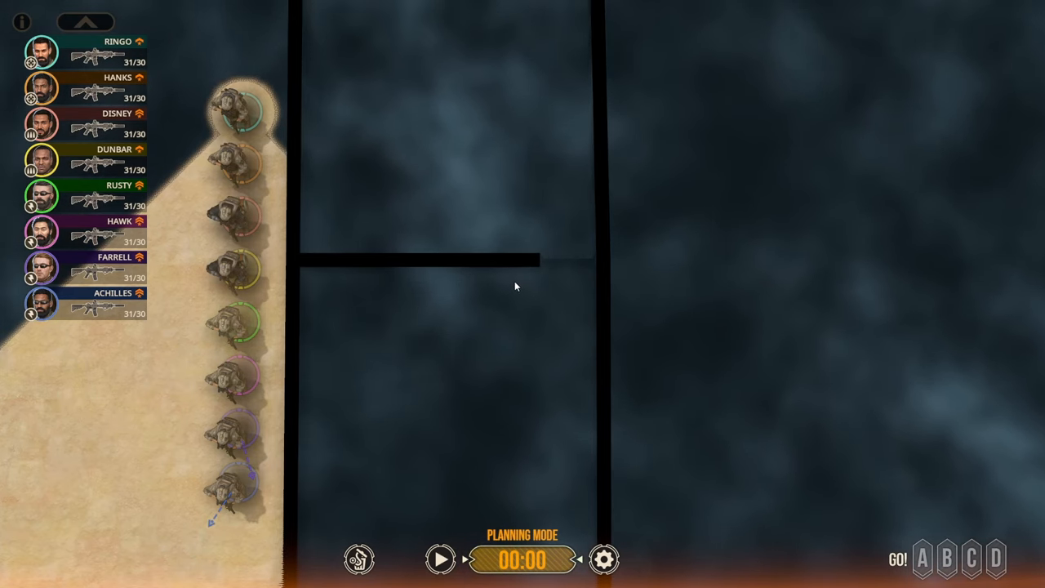
left_click_drag(505, 288, 588, 335)
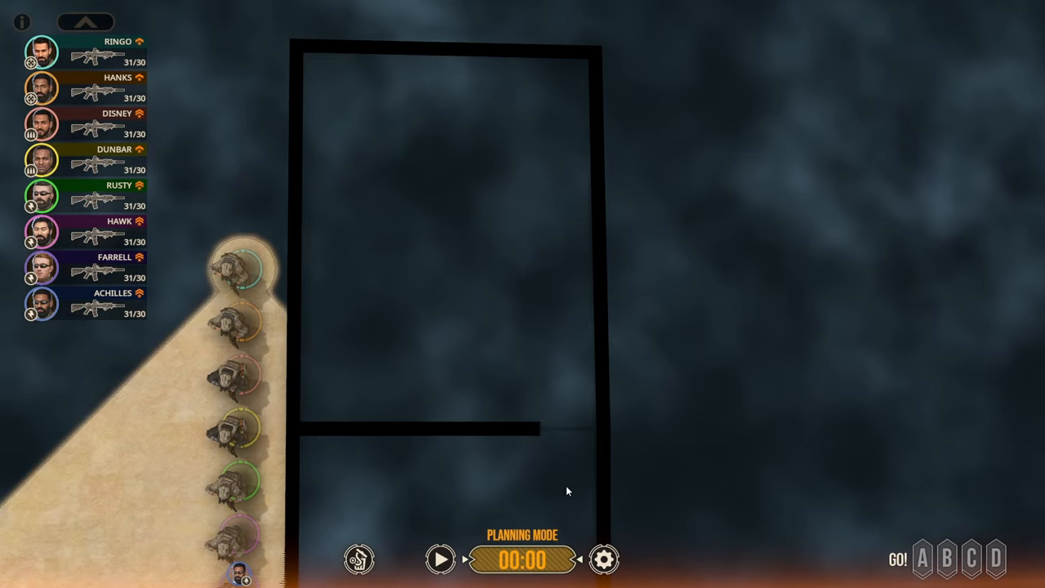
left_click_drag(568, 461, 578, 221)
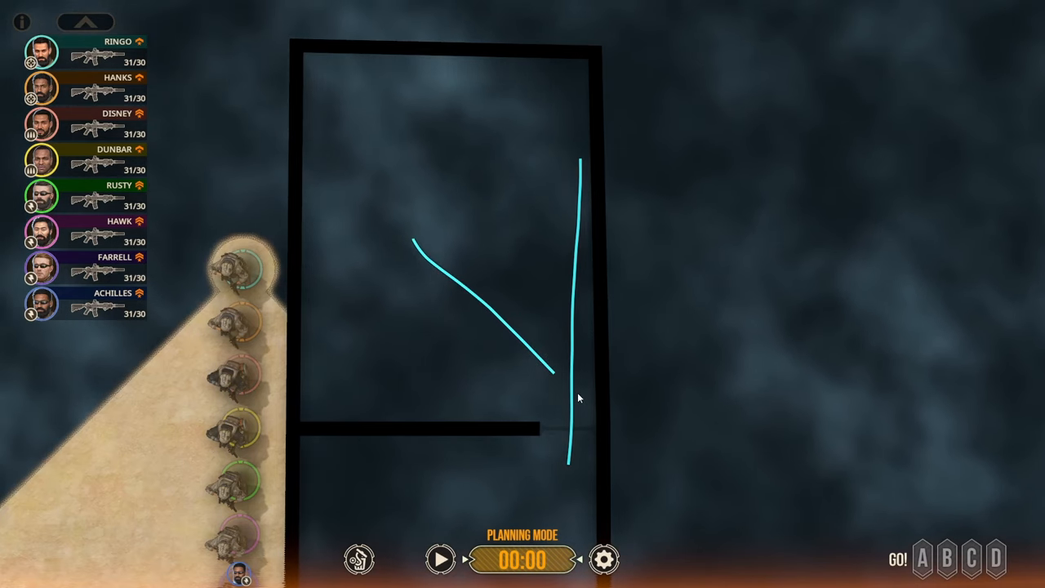
left_click_drag(470, 237, 552, 338)
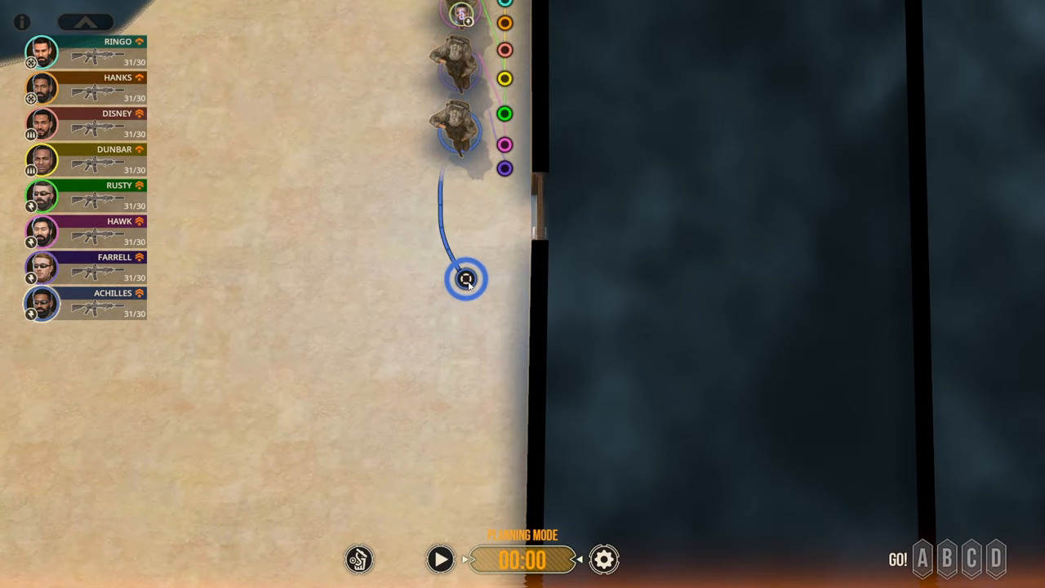
Reroute the trooper to end beside the door facing it, then start the plan.
left_click_drag(467, 277, 441, 221)
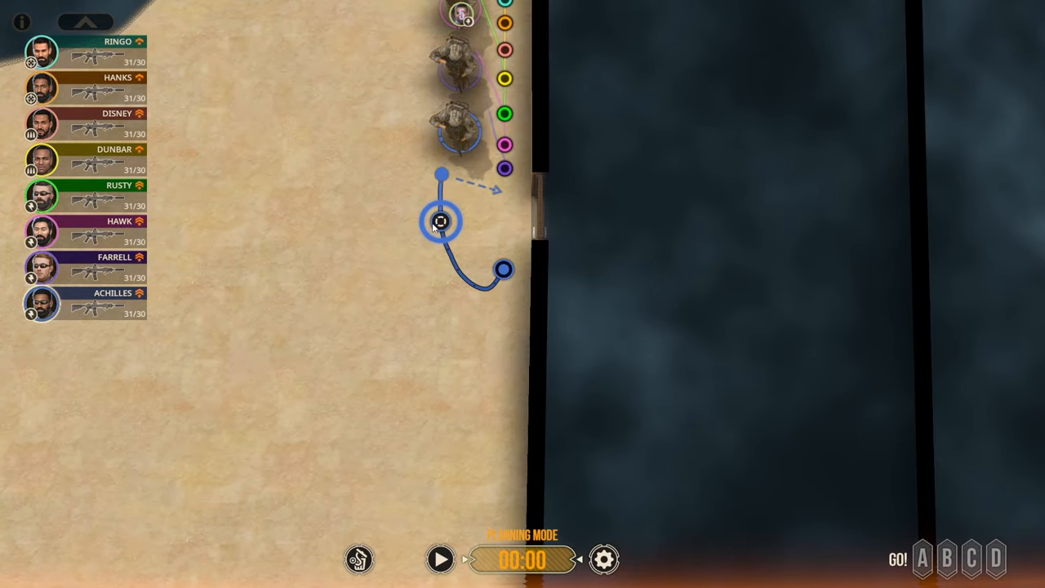
left_click(440, 559)
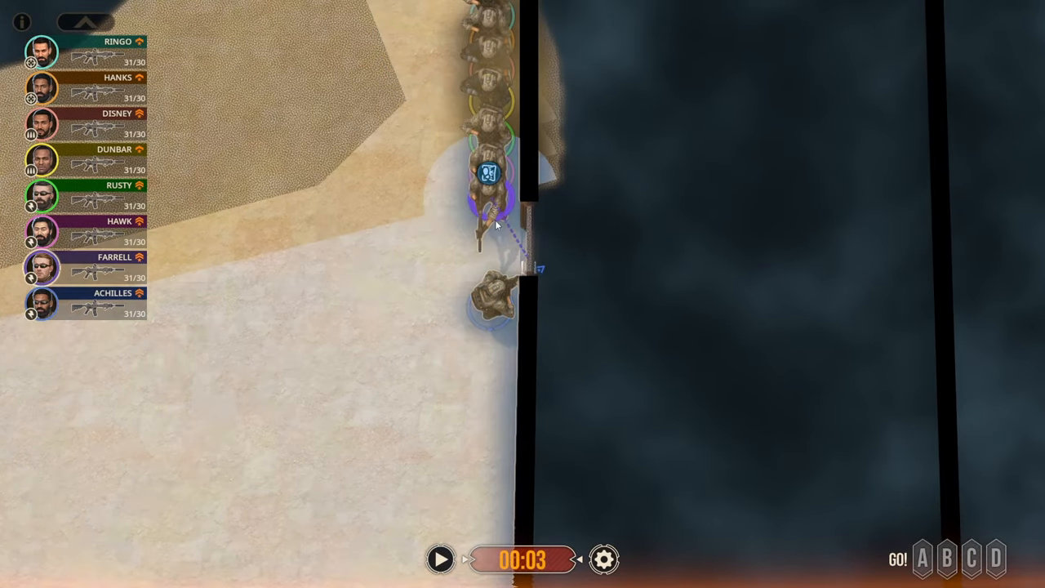
Pause and resume as the point trooper pies the doorway and shoots the gunman inside.
left_click(441, 559)
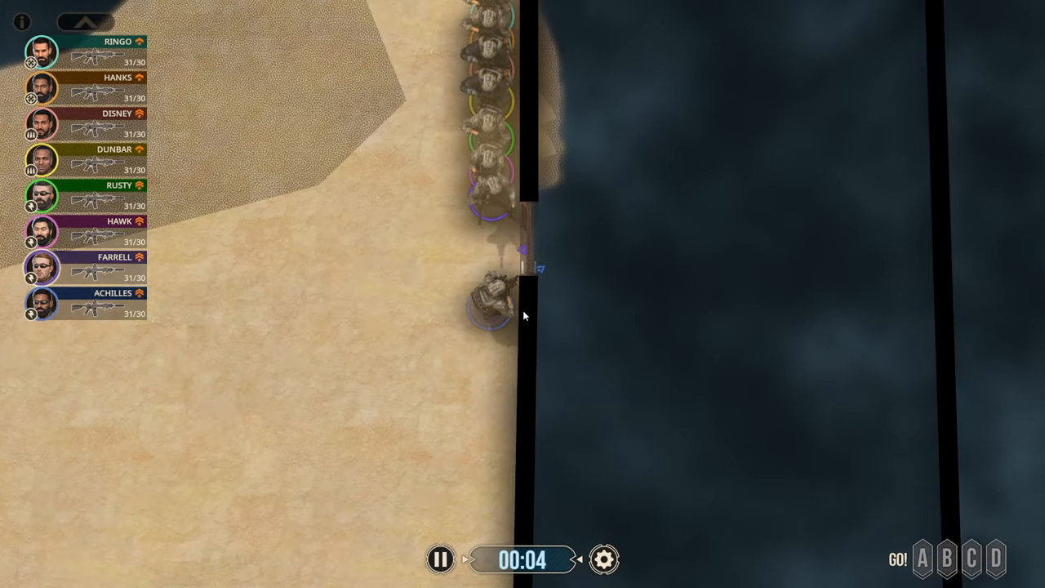
left_click(487, 297)
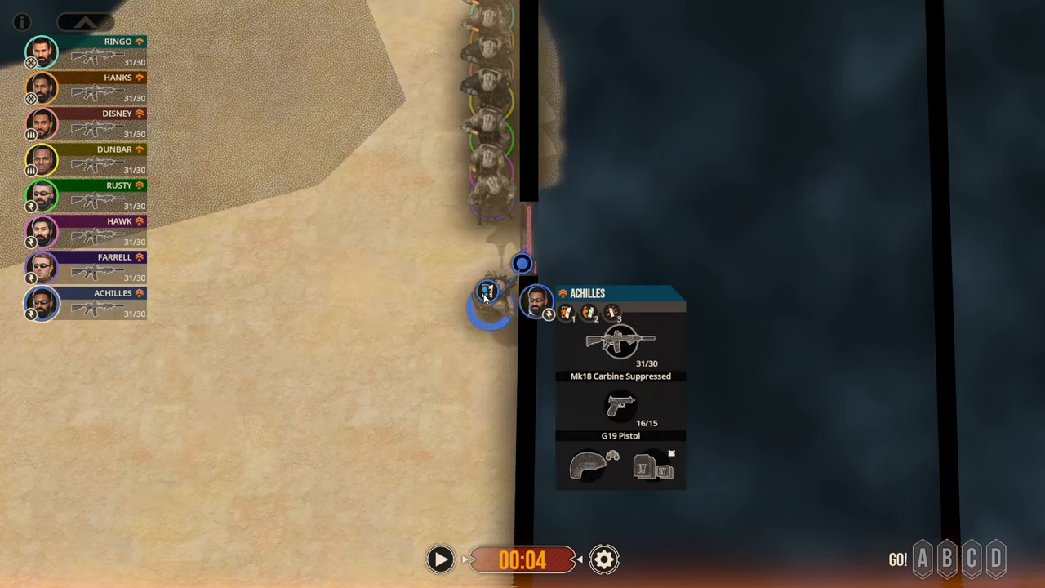
left_click(439, 558)
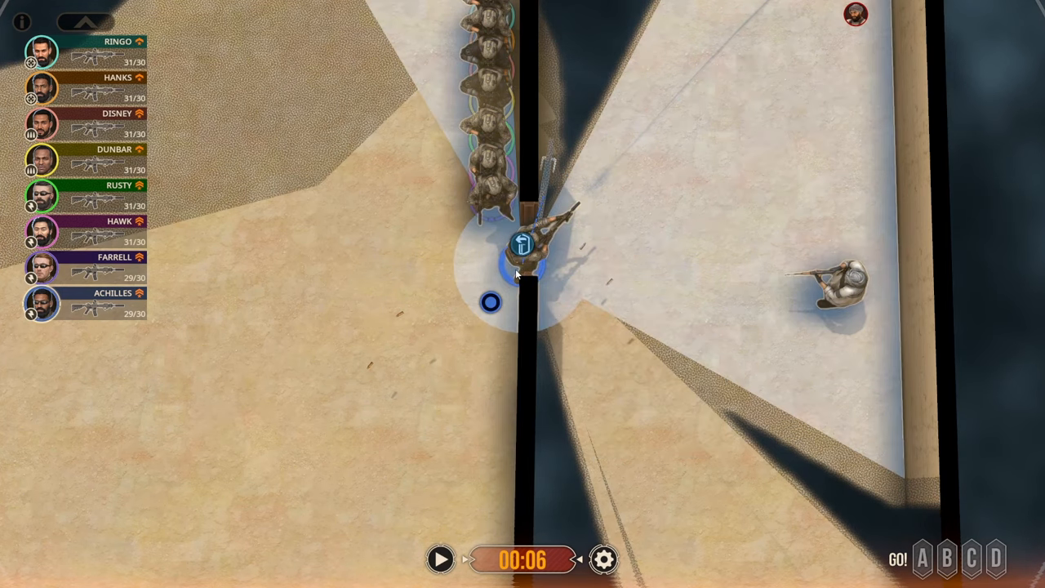
left_click(439, 559)
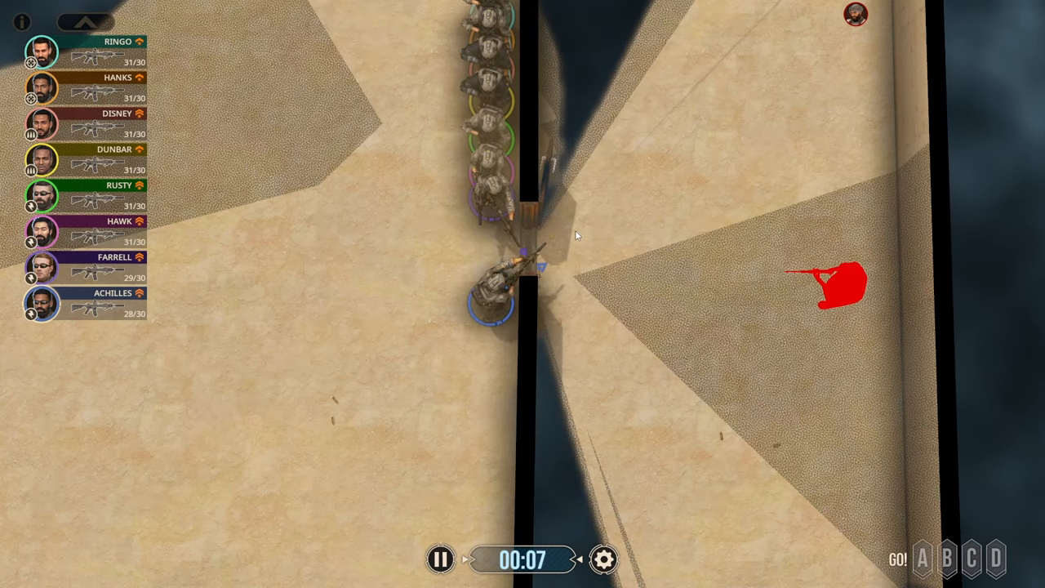
left_click(441, 559)
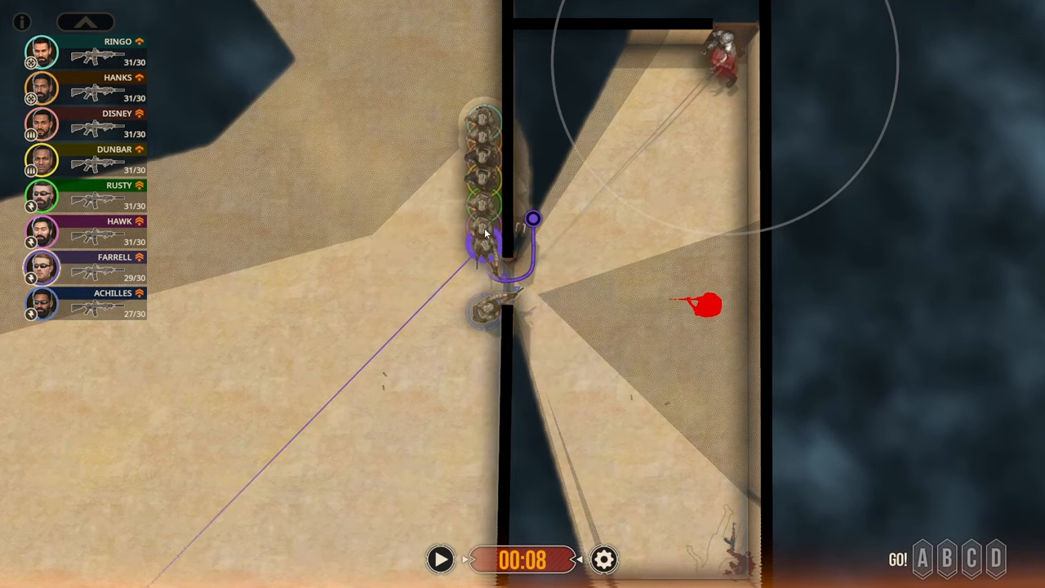
Set the troopers' entry routes through the first room's door and launch the dynamic entry.
left_click(482, 237)
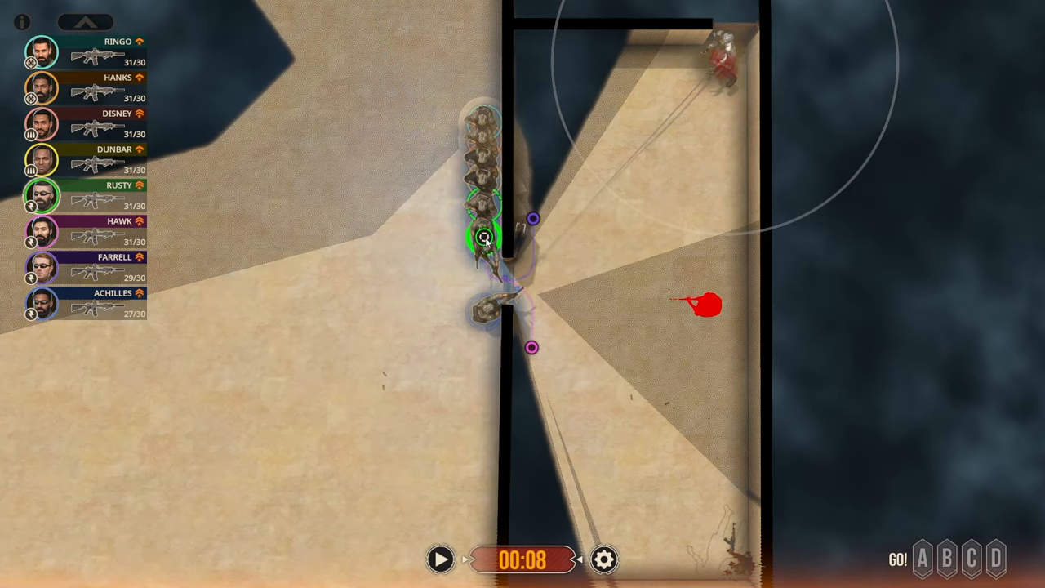
left_click(542, 248)
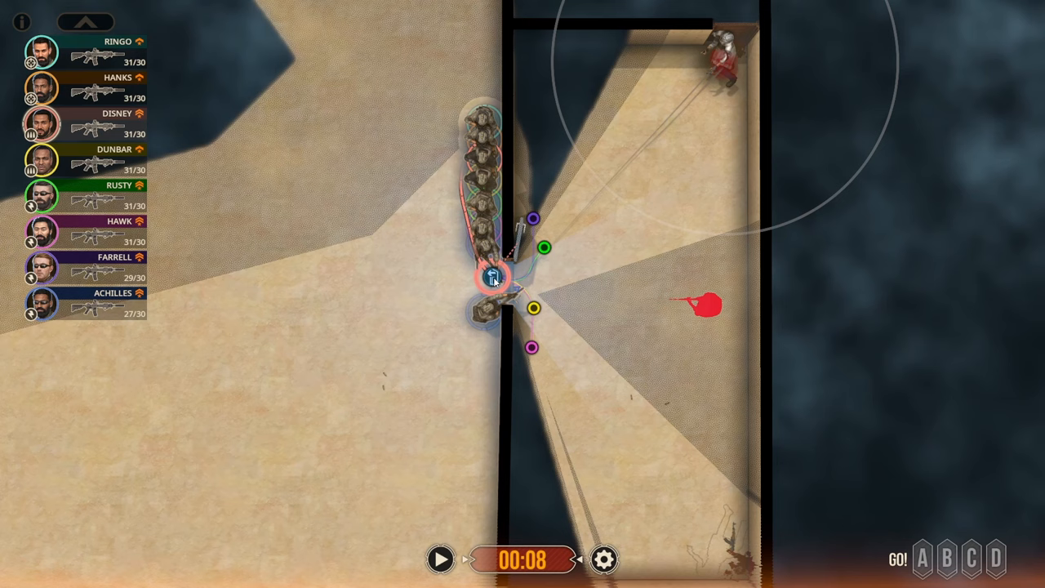
left_click(441, 559)
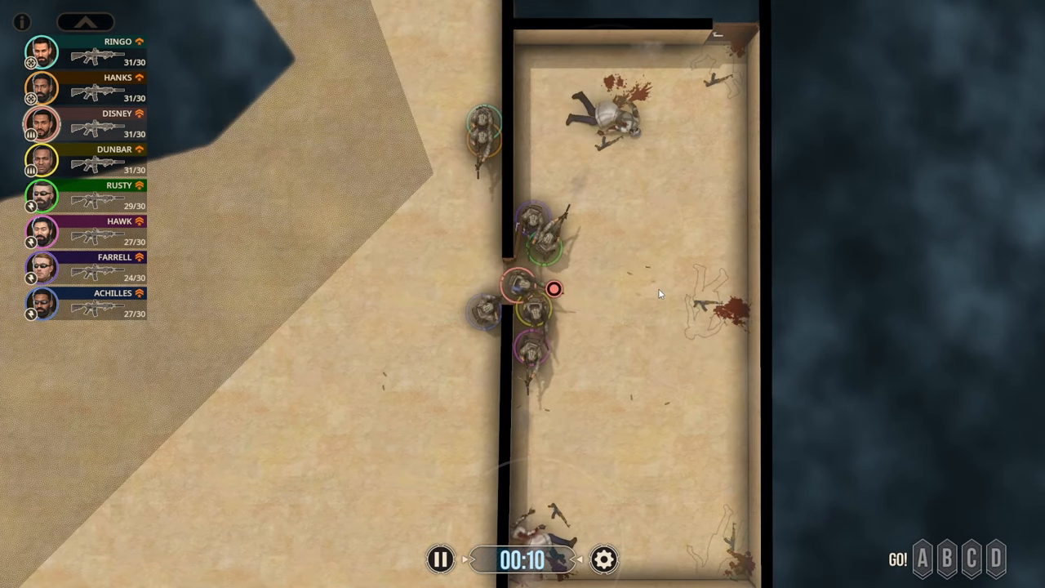
Let the entry play out and halt the action once the first room is cleared at 00:11.
left_click(440, 559)
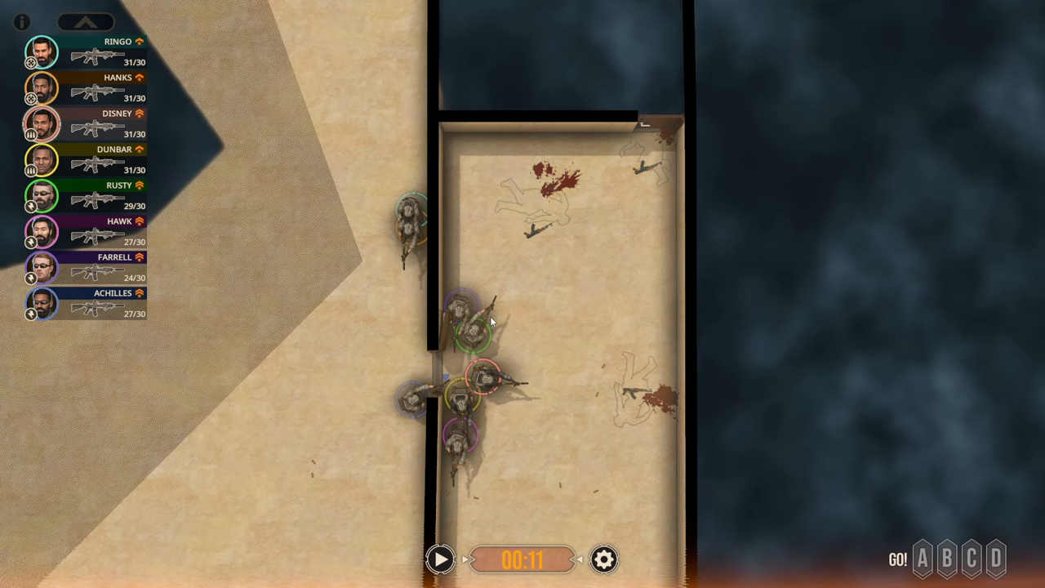
left_click(466, 335)
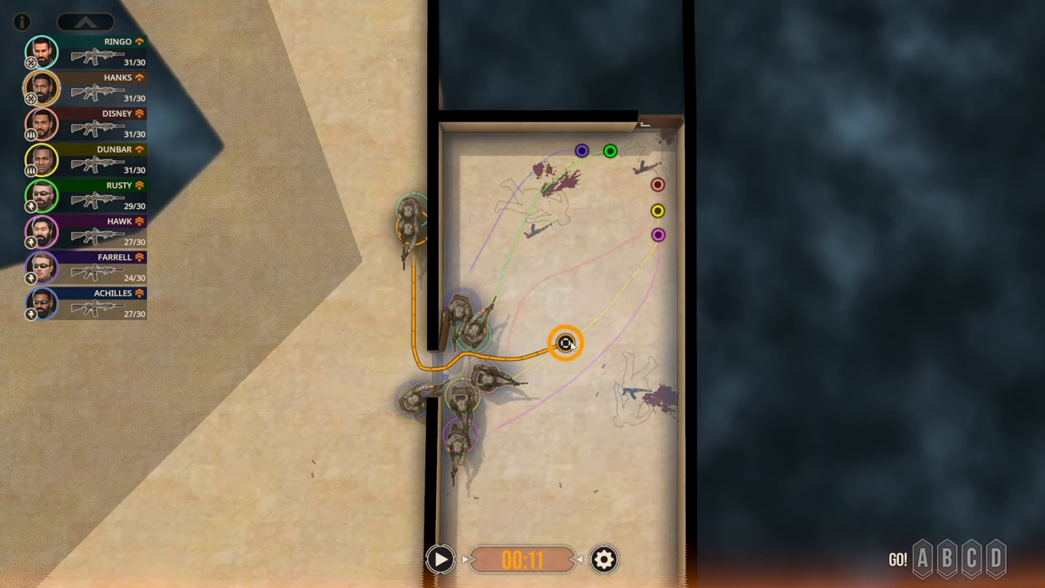
Route troopers across the cleared room to the second door and start the final assault.
left_click_drag(565, 343, 656, 297)
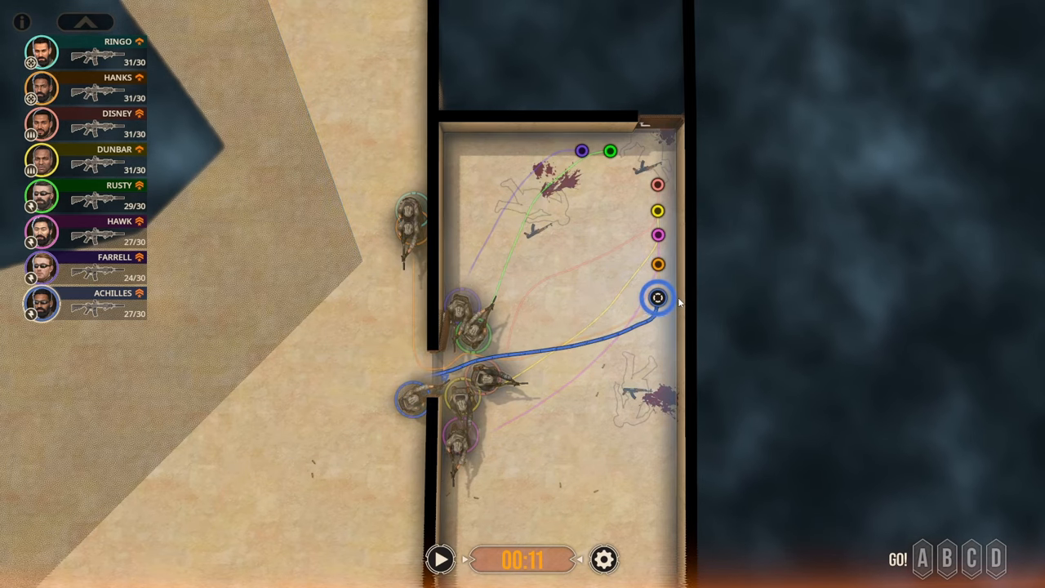
left_click(441, 559)
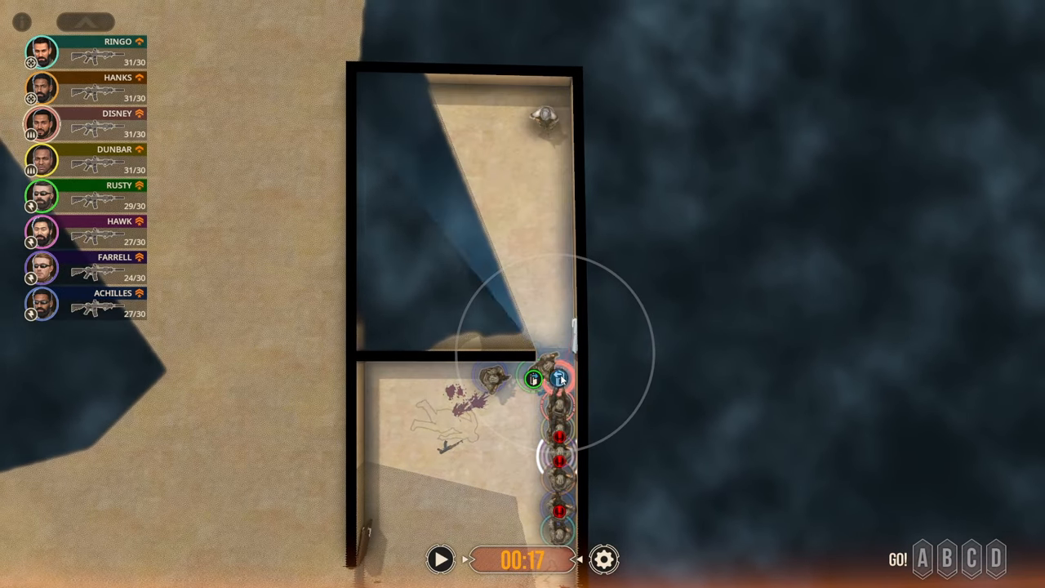
left_click(558, 379)
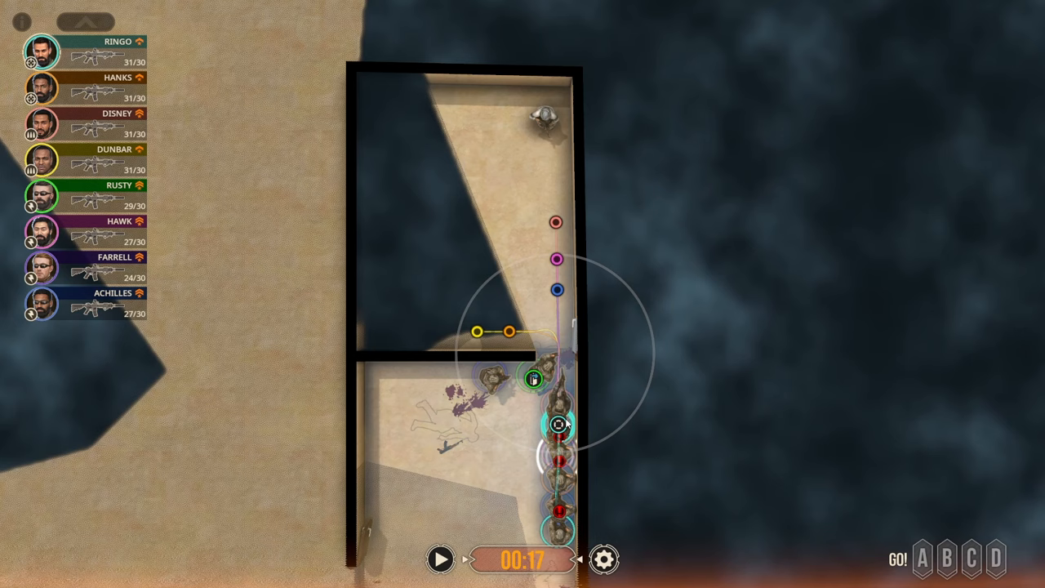
left_click(441, 558)
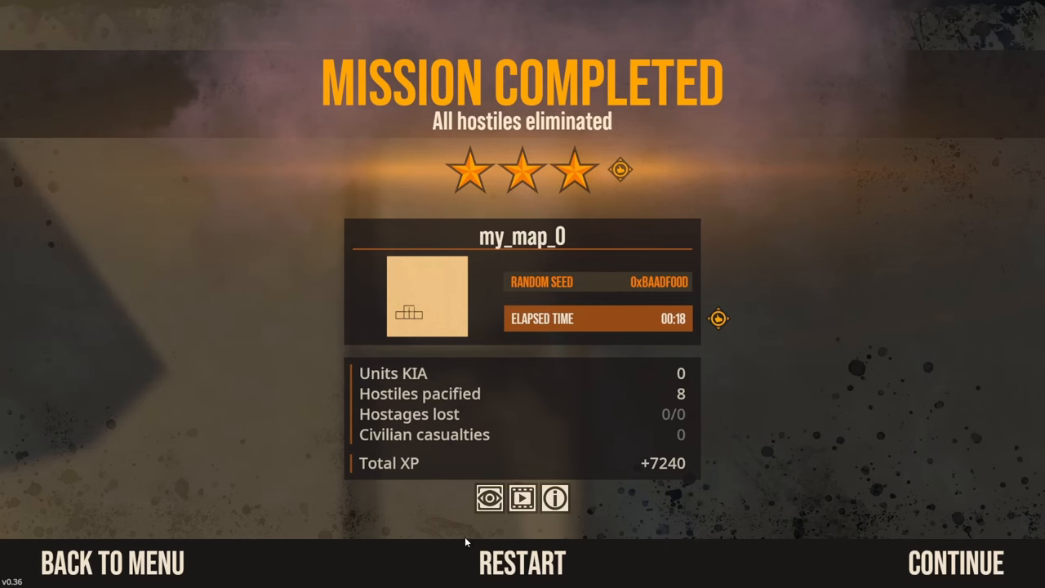
Restart the mission from the results screen and start the squad's approach.
left_click(521, 562)
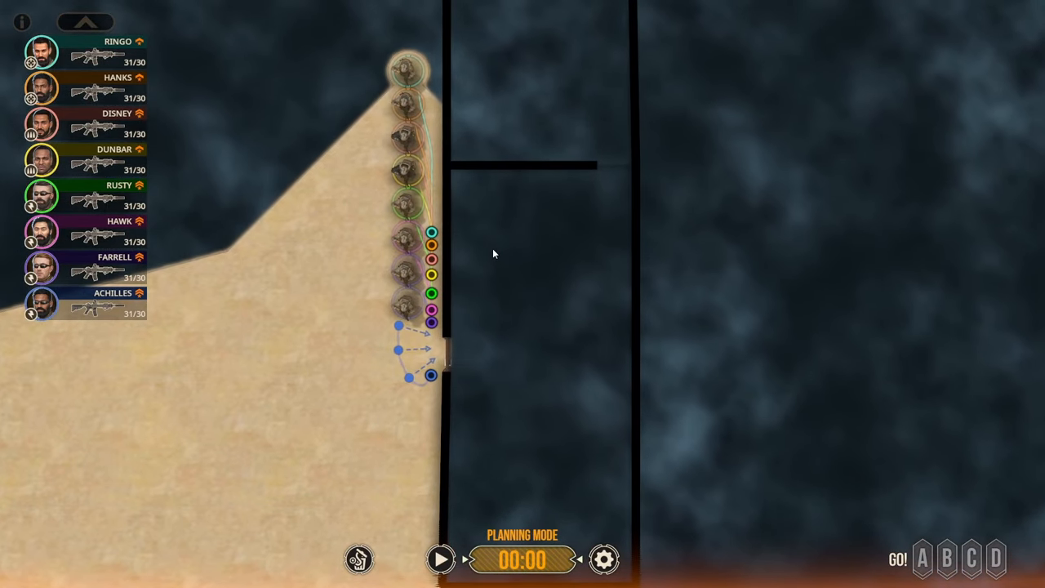
left_click(439, 559)
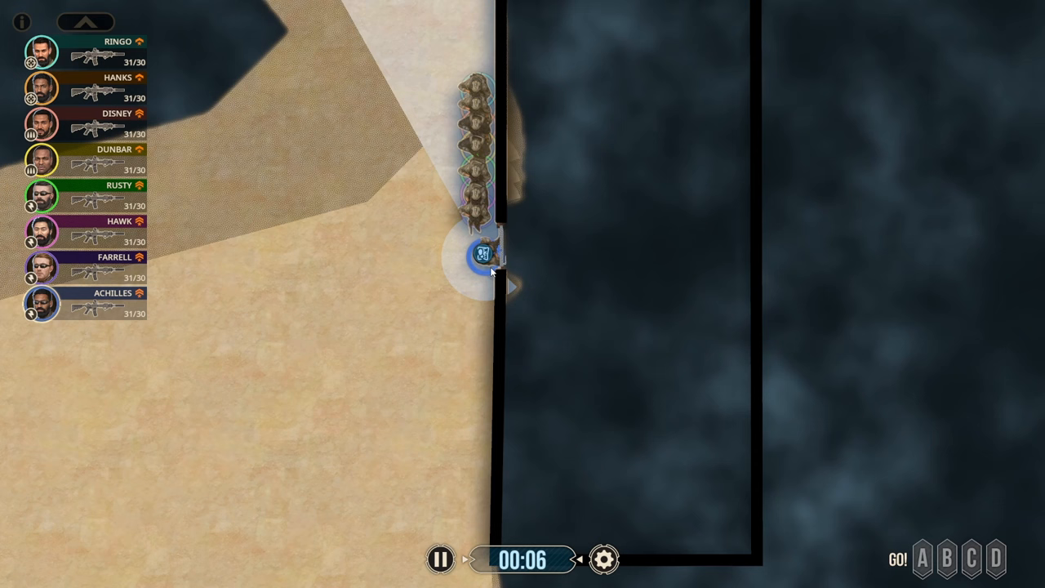
Halt at the door, pick the lead trooper and resume so he slowly pies the doorway.
left_click(441, 559)
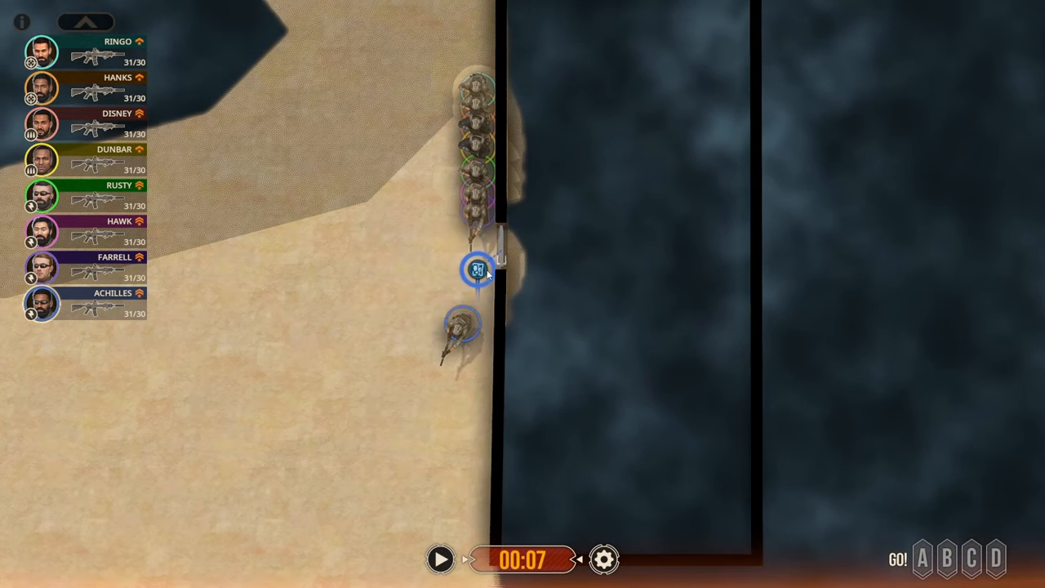
left_click(441, 559)
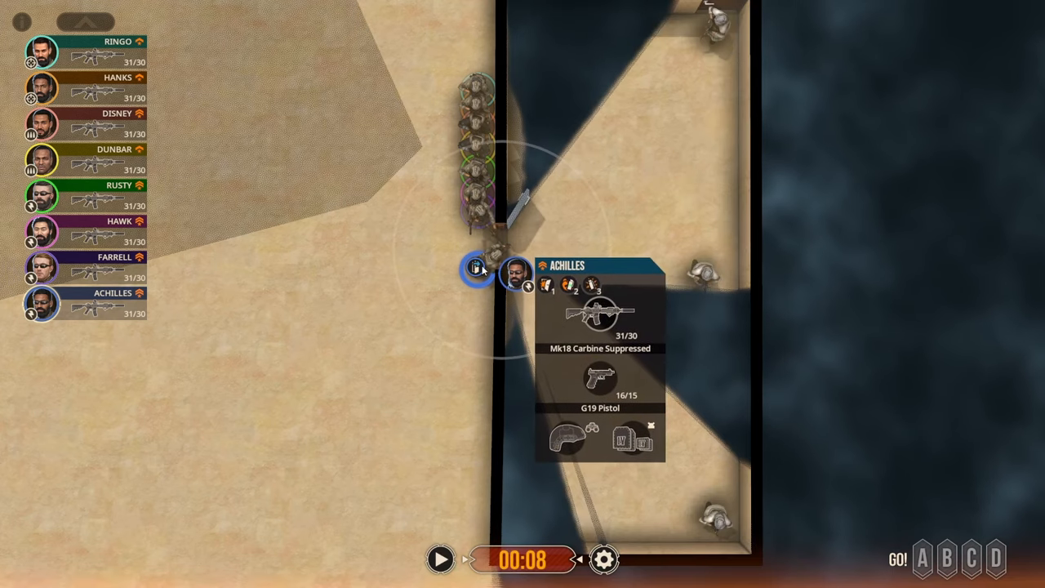
left_click(441, 559)
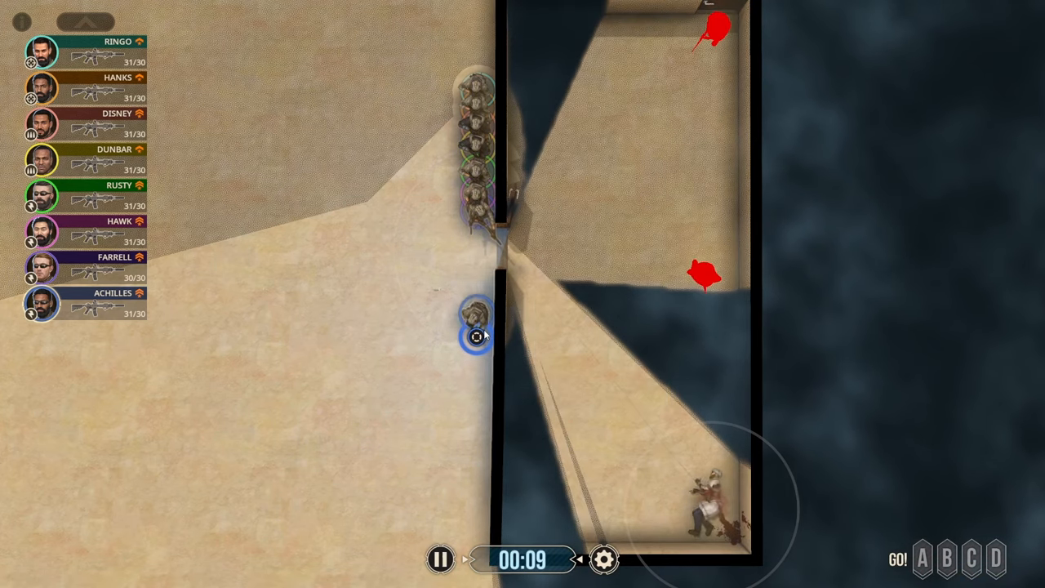
left_click(439, 559)
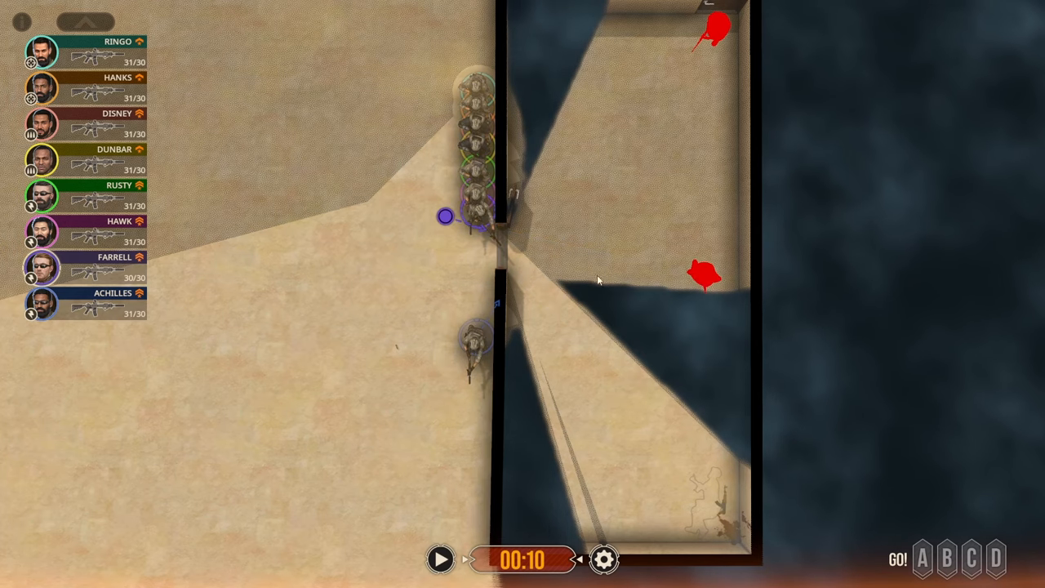
Resume, pause to plan, then route the green and yellow troopers through the doorway.
left_click(439, 559)
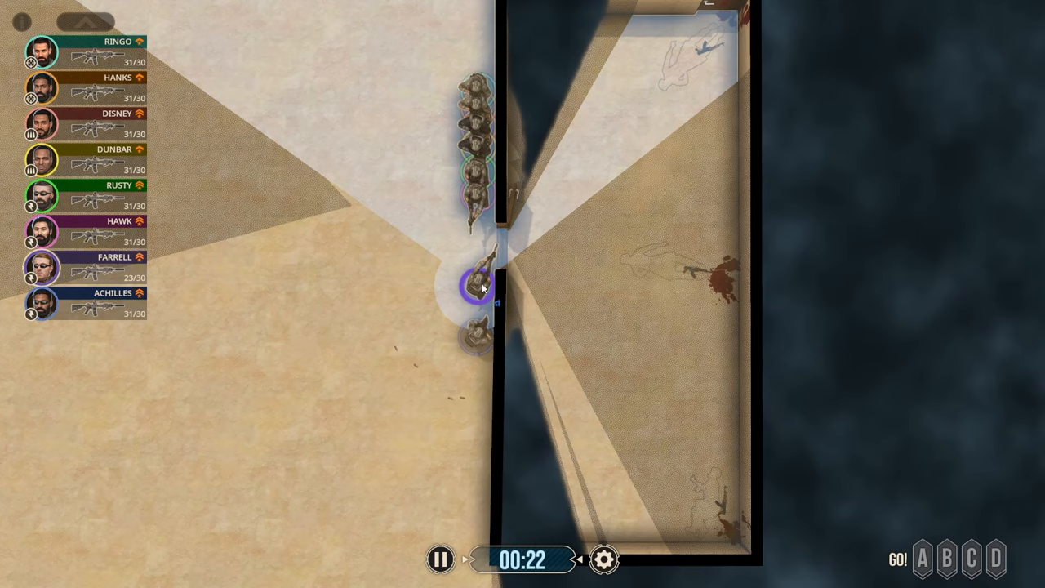
left_click(440, 558)
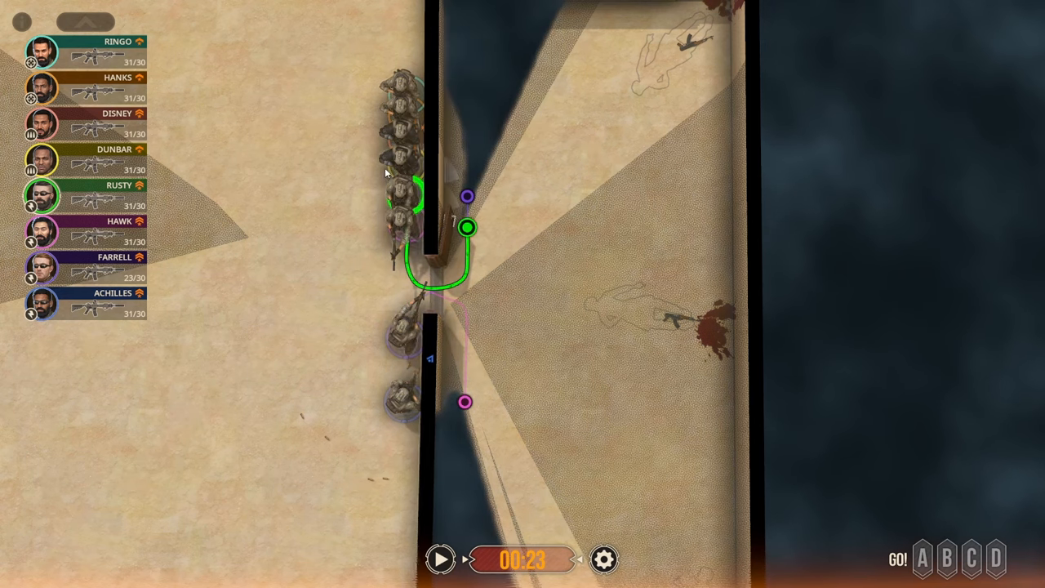
left_click(441, 558)
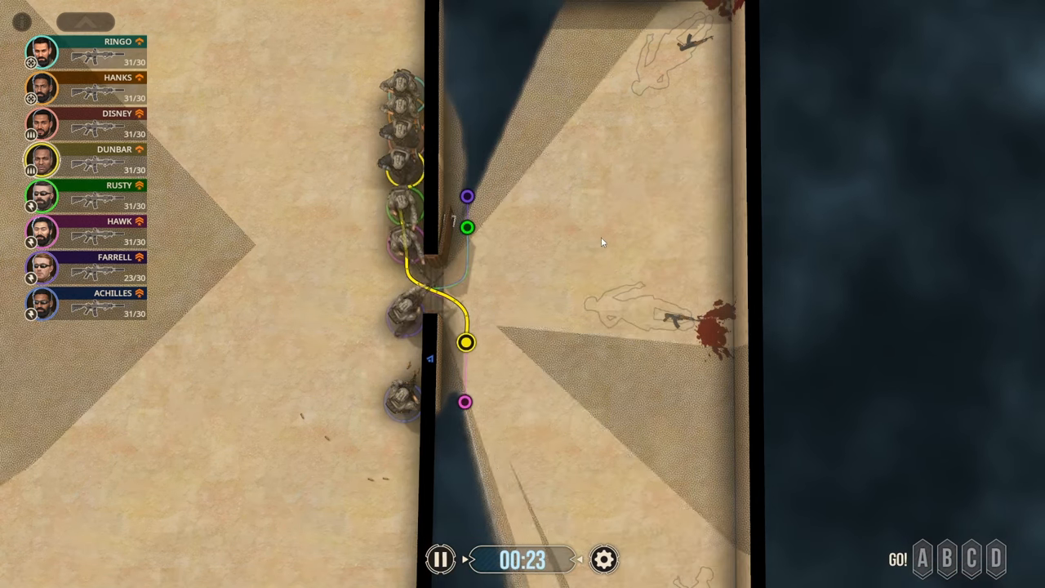
left_click(441, 558)
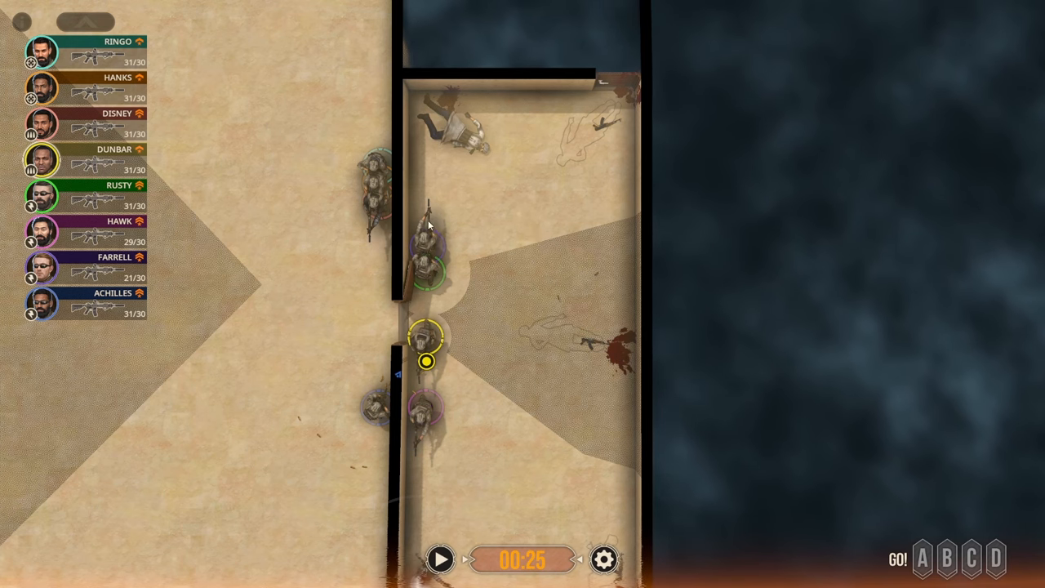
Stack the squad along the first room's wall, send the purple trooper toward the second room and run it.
left_click_drag(427, 261, 563, 108)
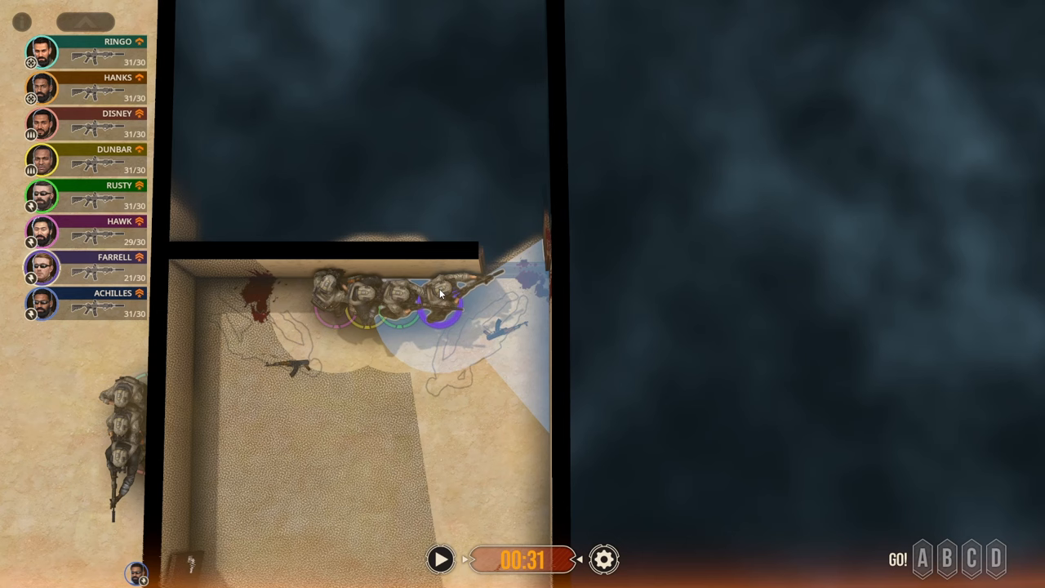
left_click(441, 302)
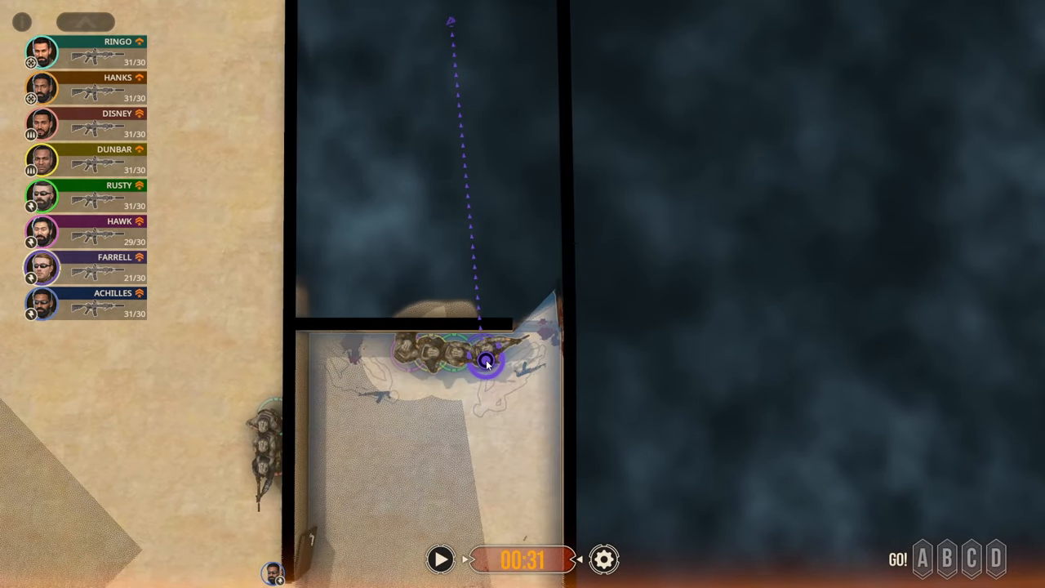
left_click(441, 558)
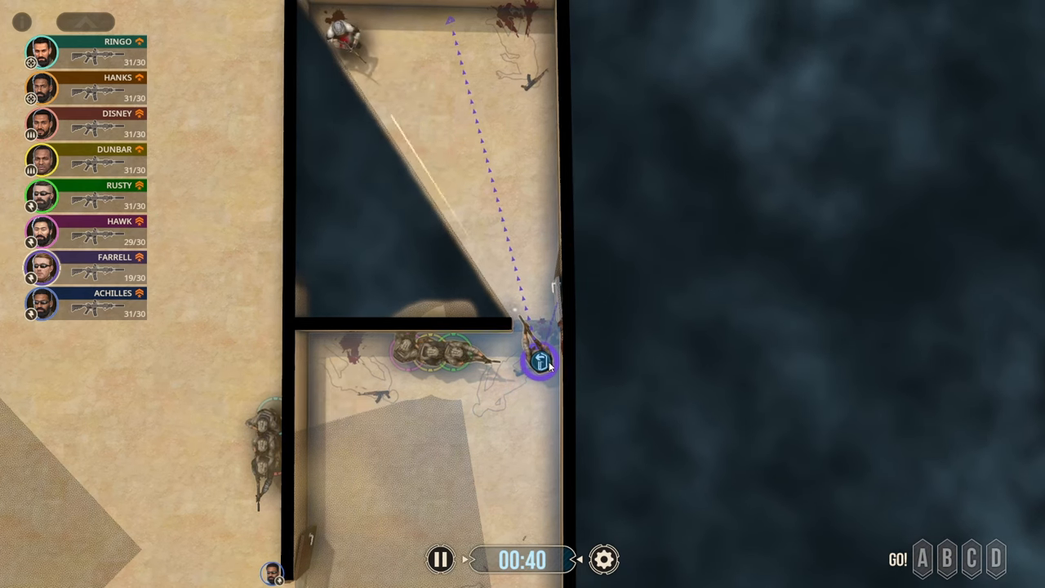
Let the plan run until the last hostile falls and Mission Completed appears.
left_click(539, 363)
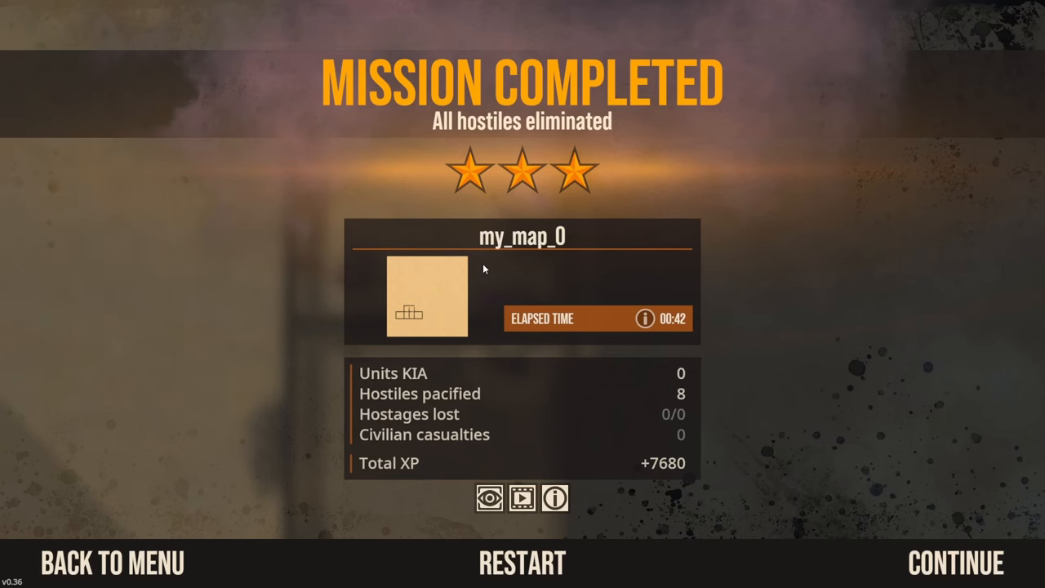
mouse_move(493, 297)
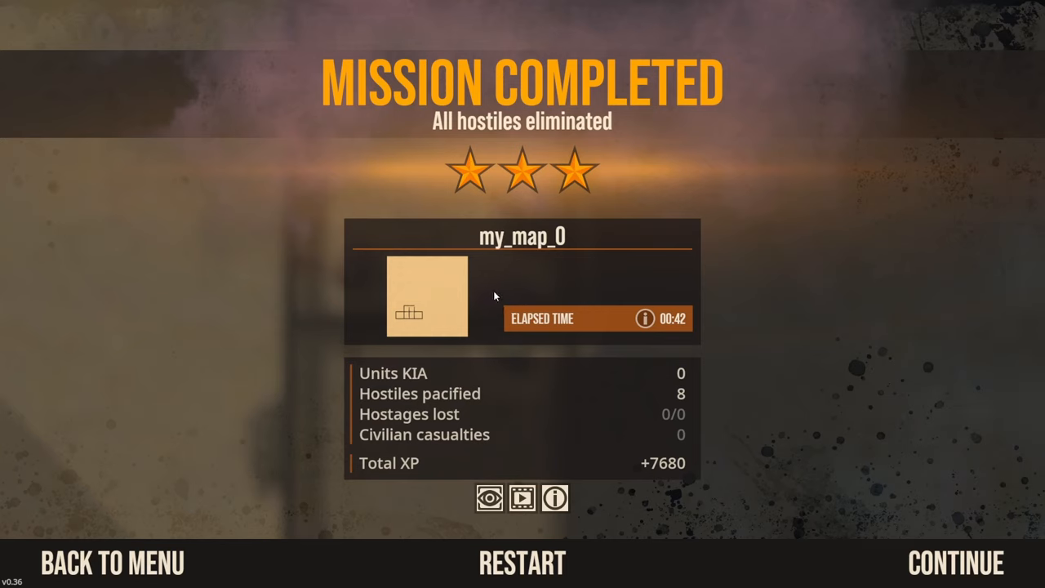